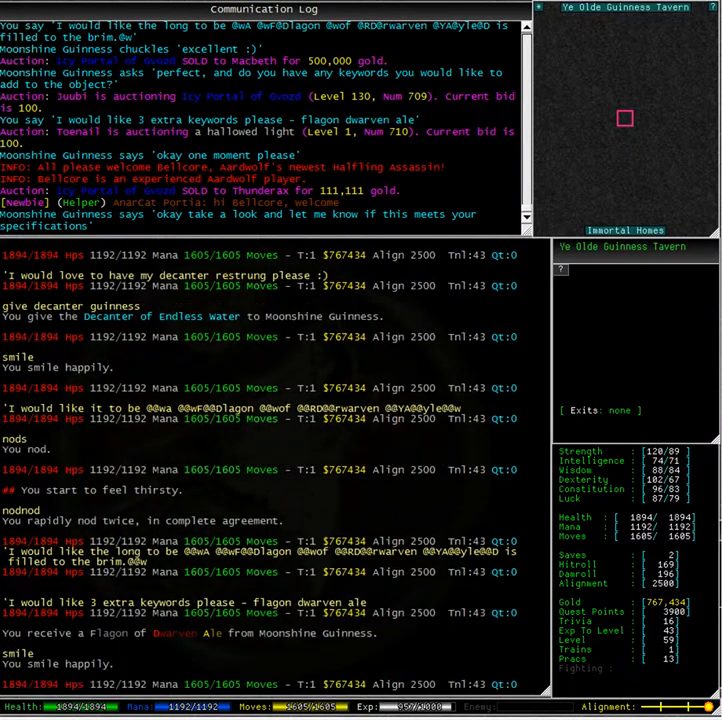
text(id ale)
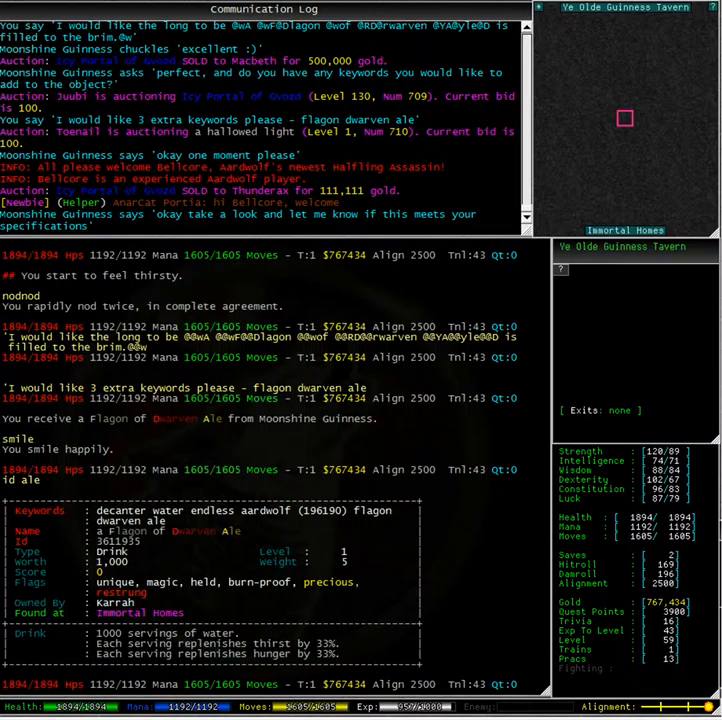
text(l ale)
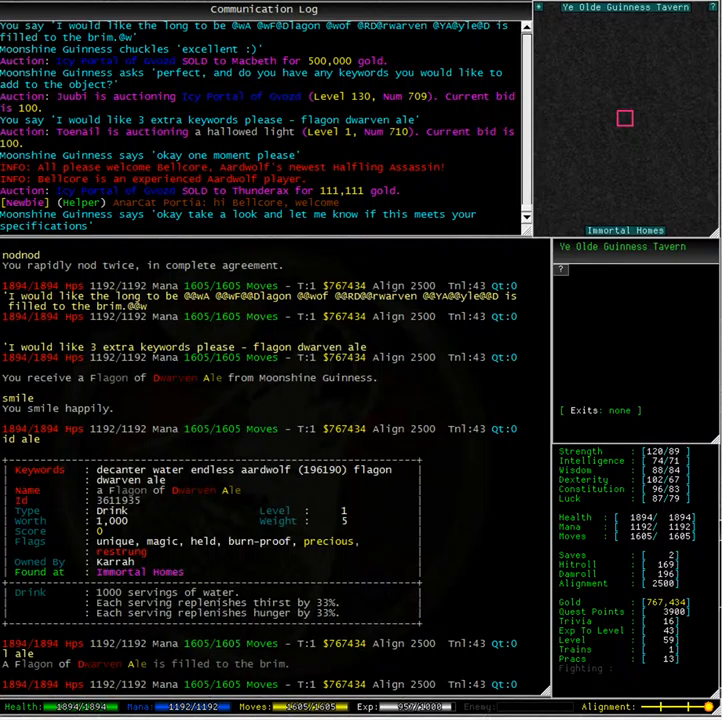
text(drink ale)
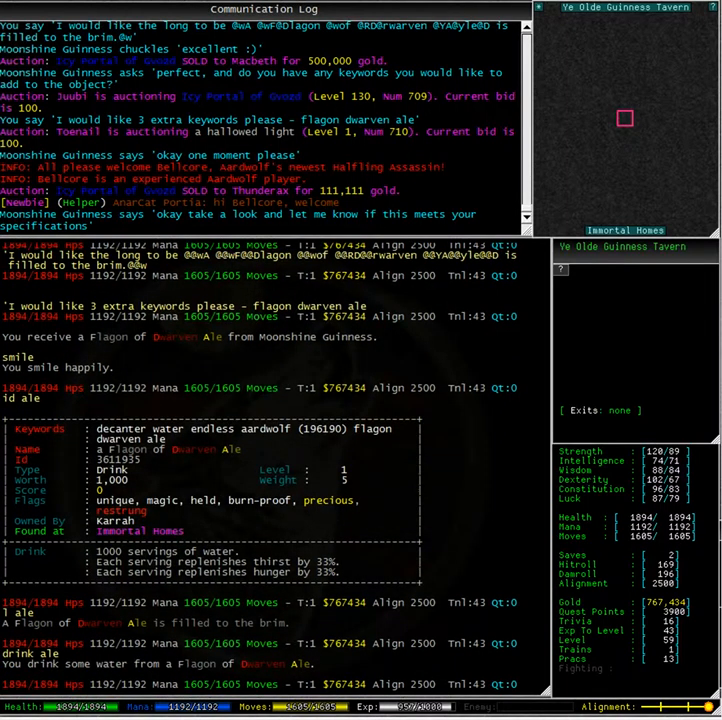